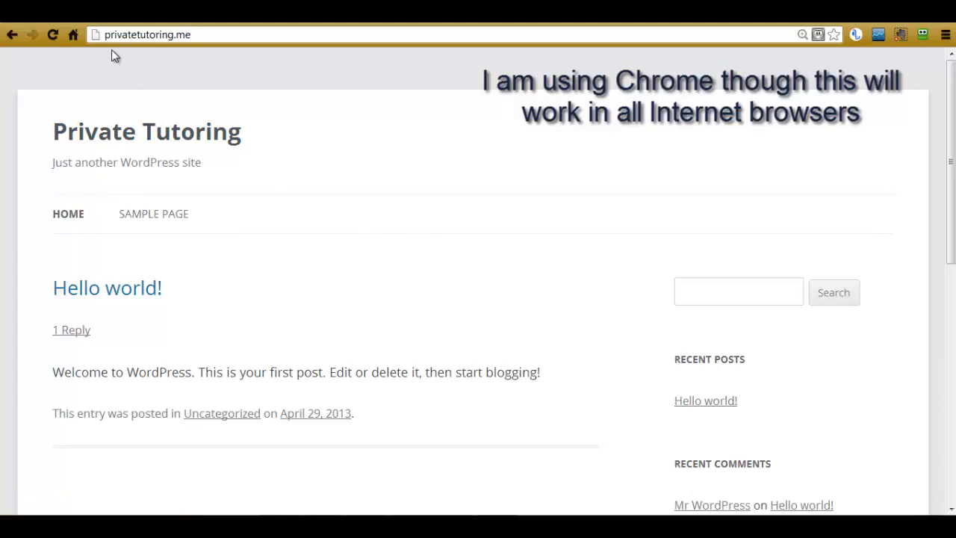
{"action": "mouse_move", "coordinate": [185, 49]}
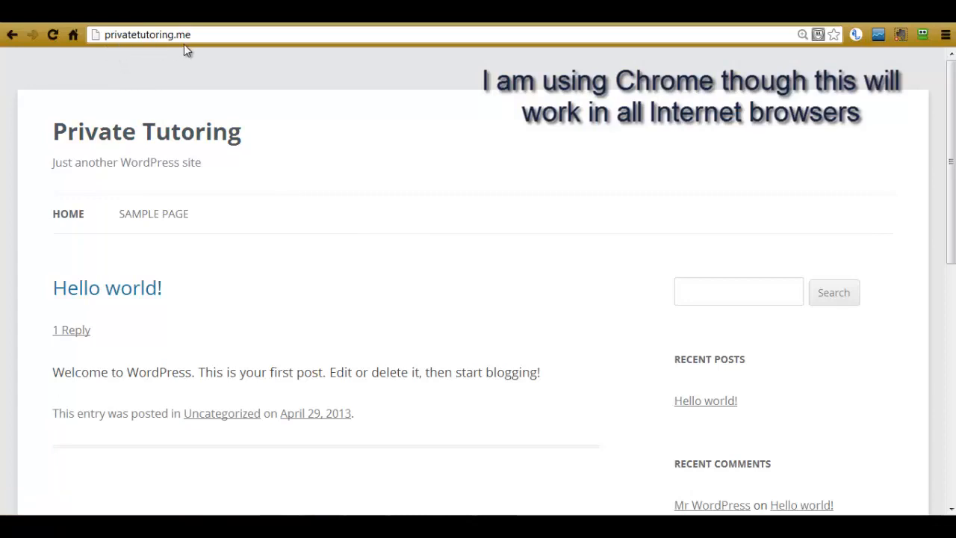
{"action": "mouse_move", "coordinate": [448, 203]}
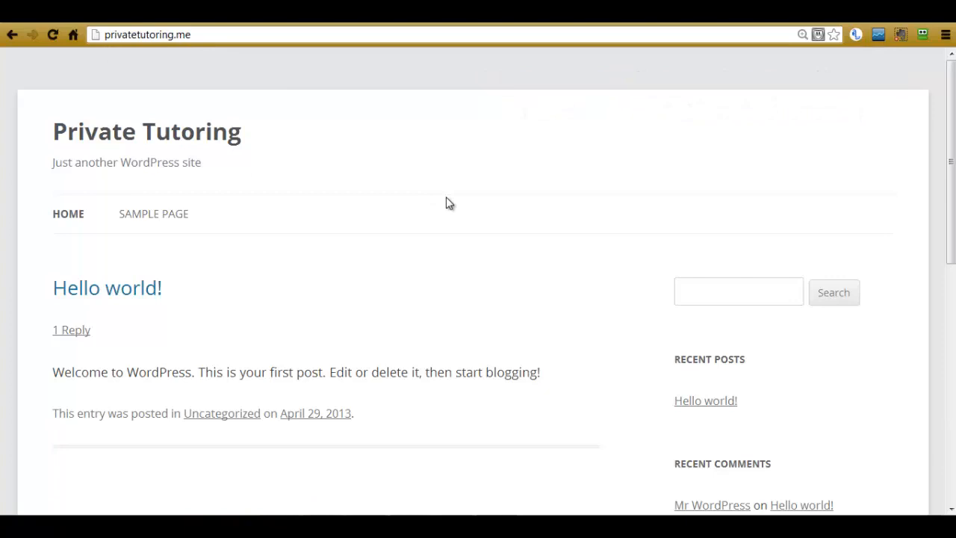
{"action": "mouse_move", "coordinate": [951, 116]}
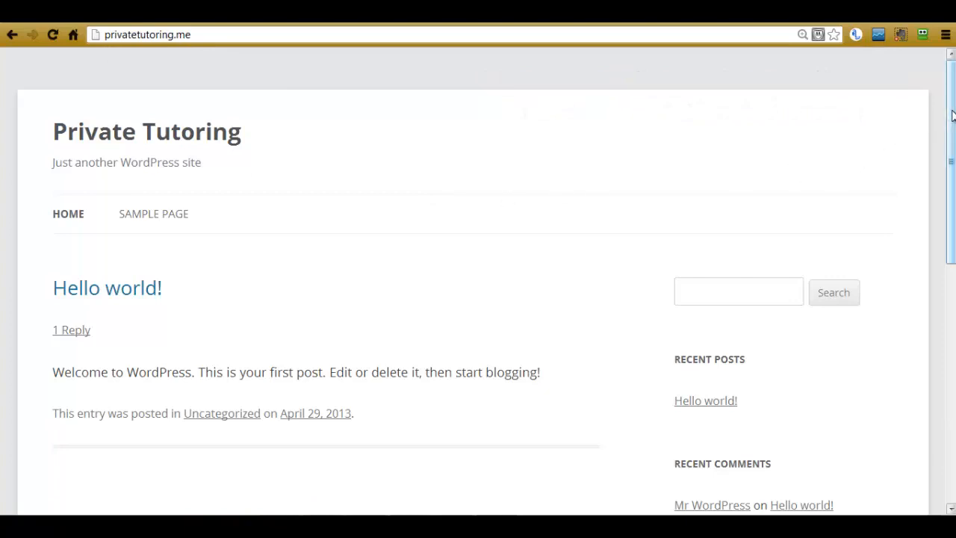
Reach wp-login.php via the Log in link under Meta at the bottom of the home page
{"action": "scroll", "scroll_direction": "down", "scroll_amount": 3}
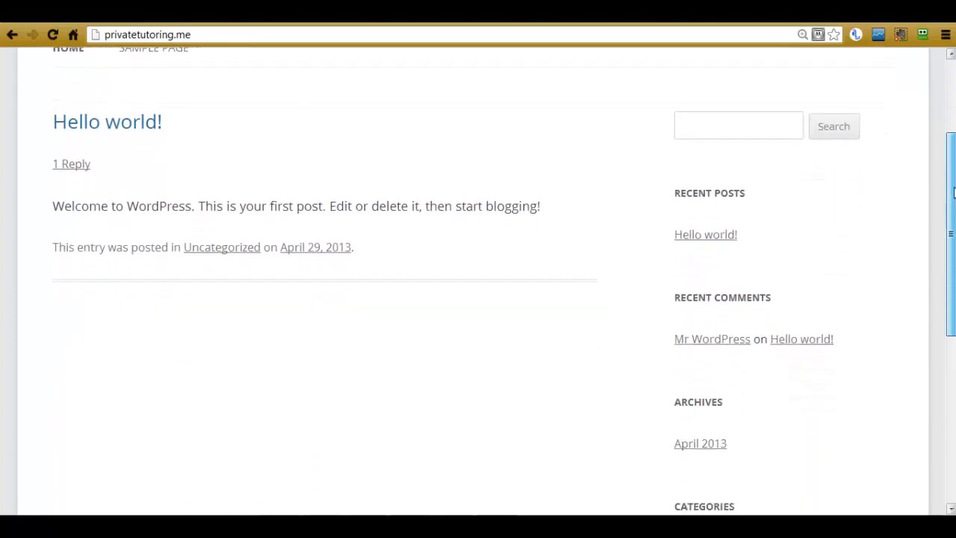
{"action": "scroll", "scroll_direction": "down", "scroll_amount": 3}
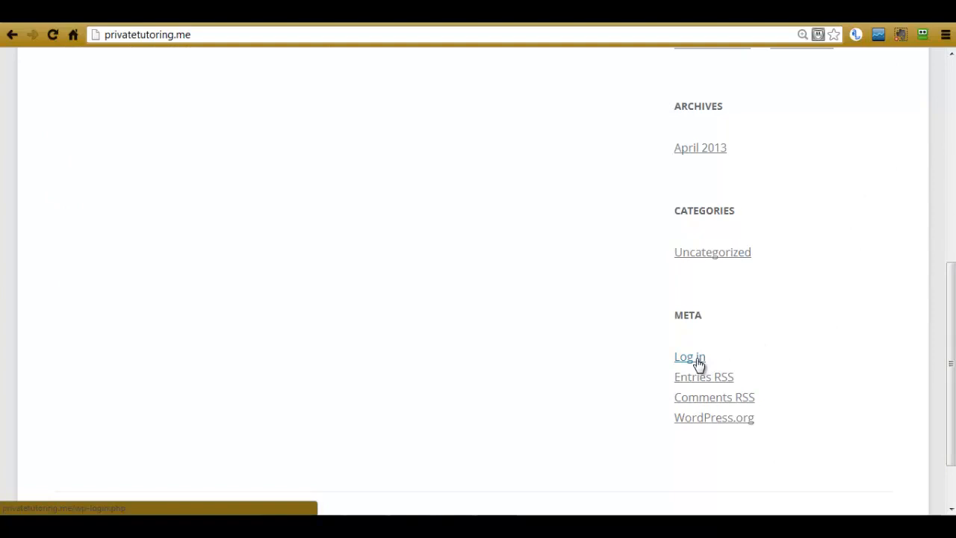
{"action": "left_click", "coordinate": [690, 355]}
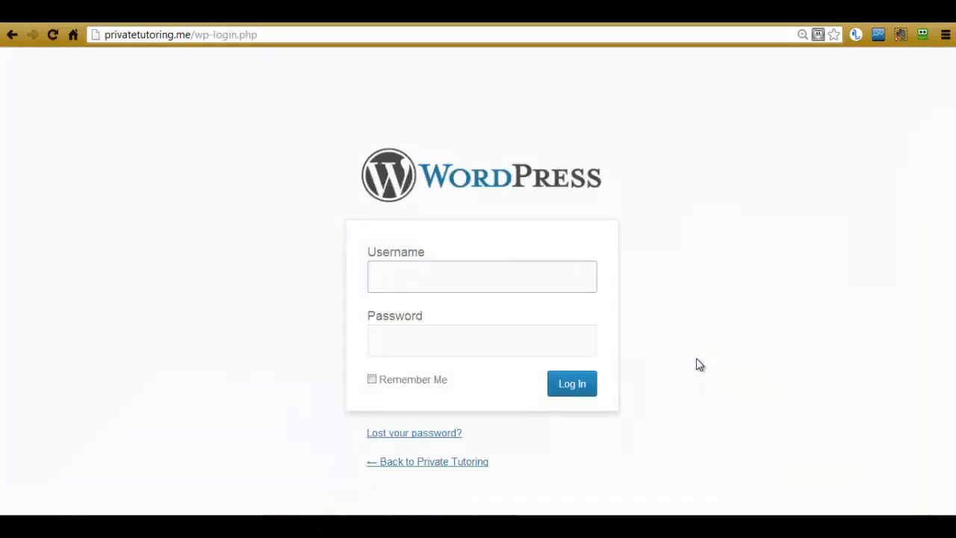
{"action": "left_click", "coordinate": [481, 276]}
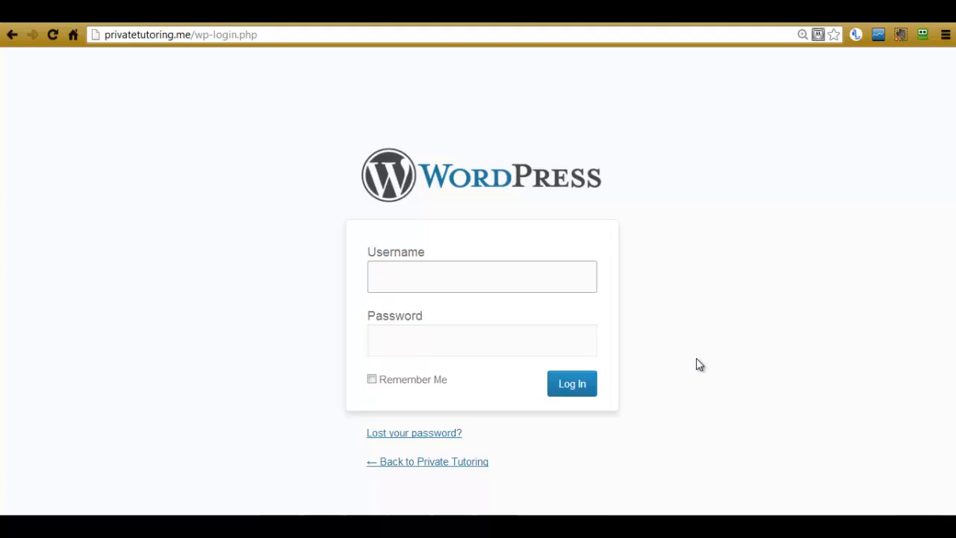
{"action": "mouse_move", "coordinate": [150, 161]}
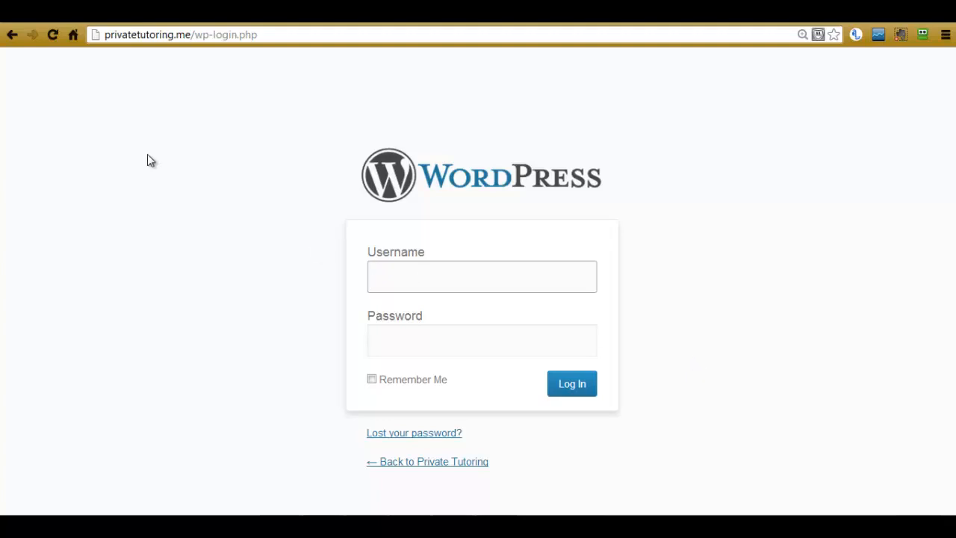
Go back to the home page and load privatetutoring.me/wp-admin to reach the redirecting login page
{"action": "left_click", "coordinate": [12, 34]}
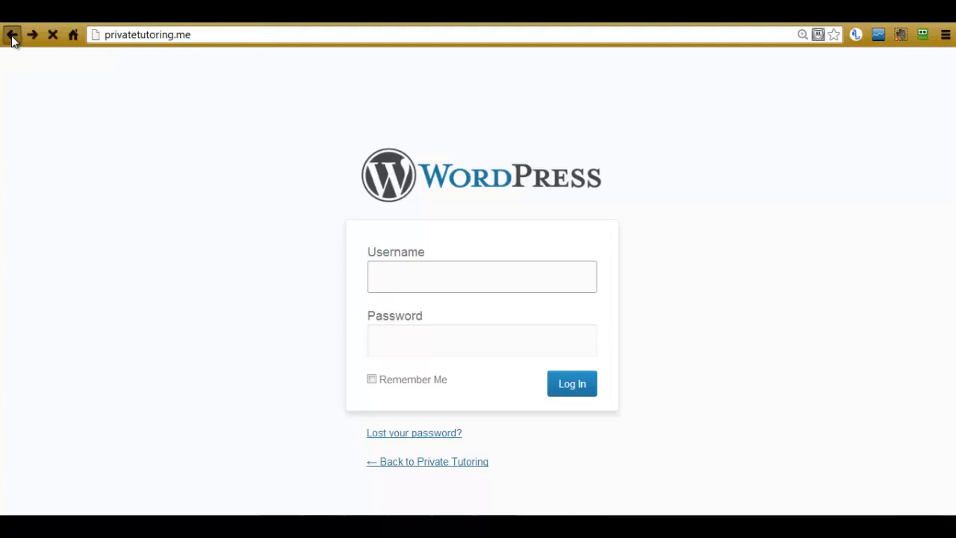
{"action": "left_click", "coordinate": [12, 34]}
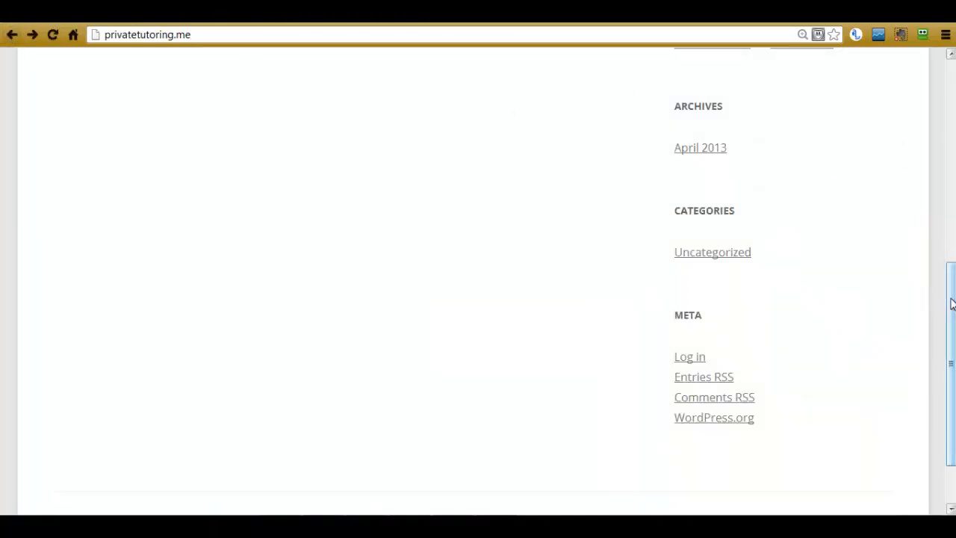
{"action": "scroll", "scroll_direction": "up", "scroll_amount": 3}
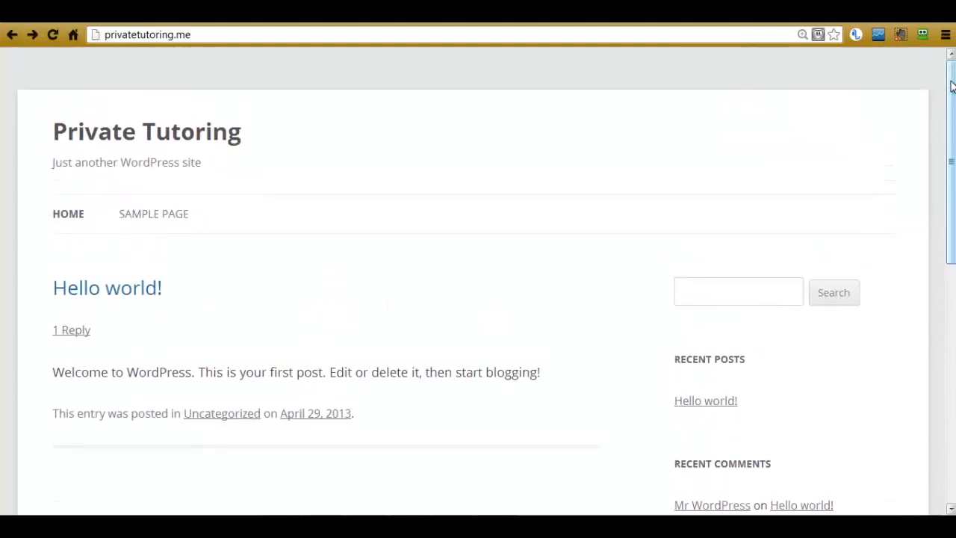
{"action": "left_click", "coordinate": [187, 35]}
{"action": "type", "text": "/wp-admin"}
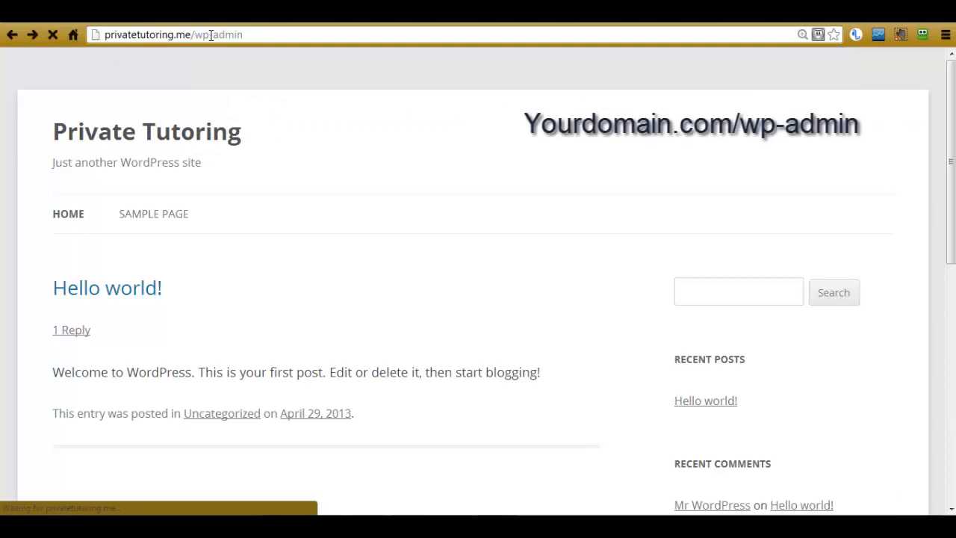
{"action": "key", "text": "Return"}
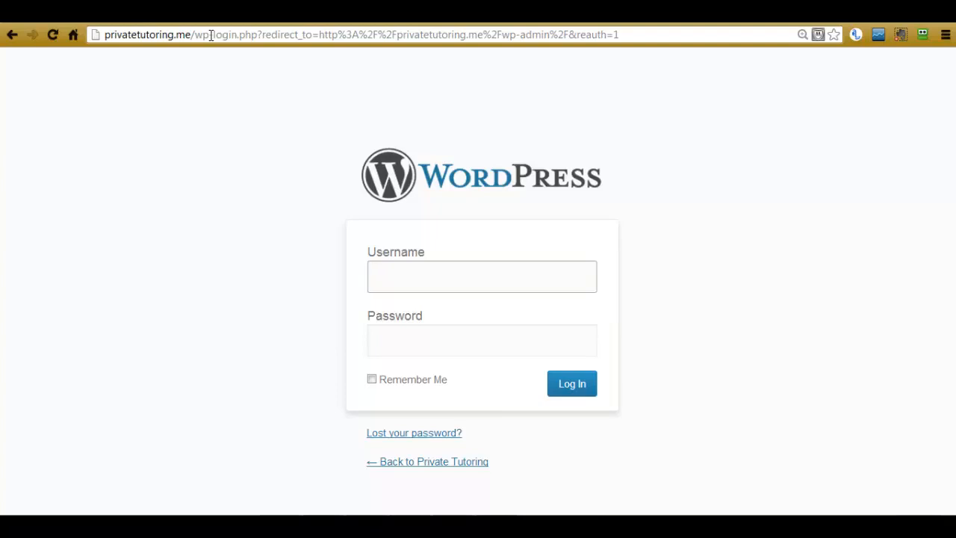
{"action": "left_click", "coordinate": [481, 276]}
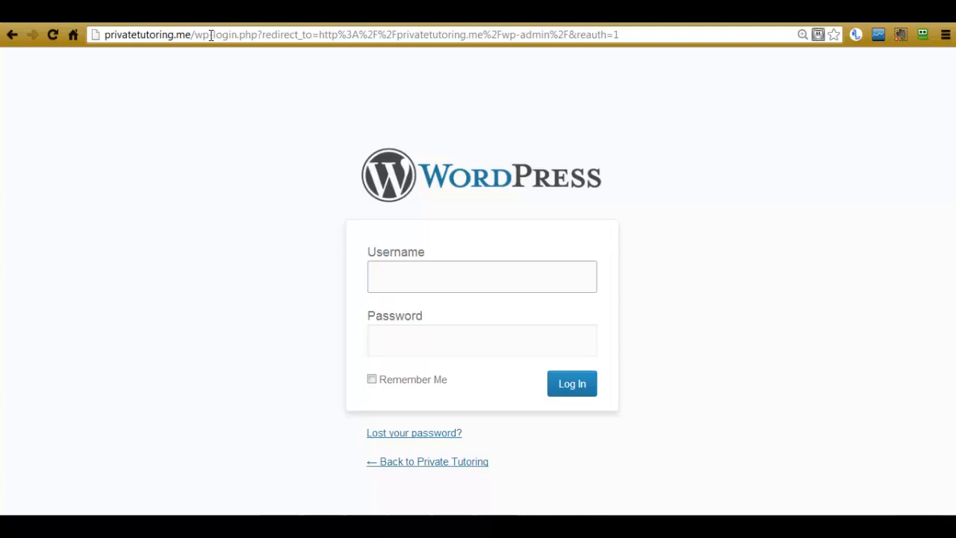
{"action": "mouse_move", "coordinate": [210, 86]}
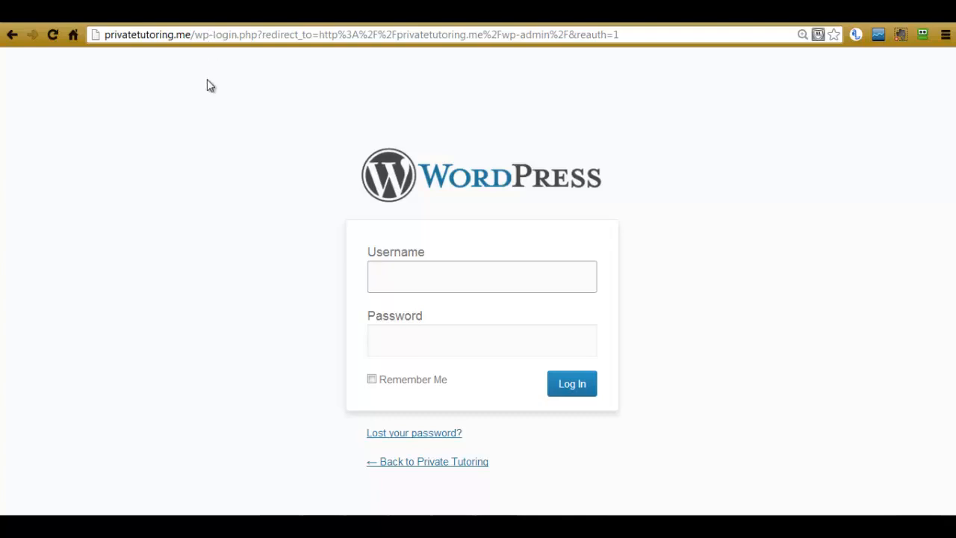
Copy the admin password from the installation email with Ctrl+C and return to the login tab
{"action": "left_click", "coordinate": [481, 276]}
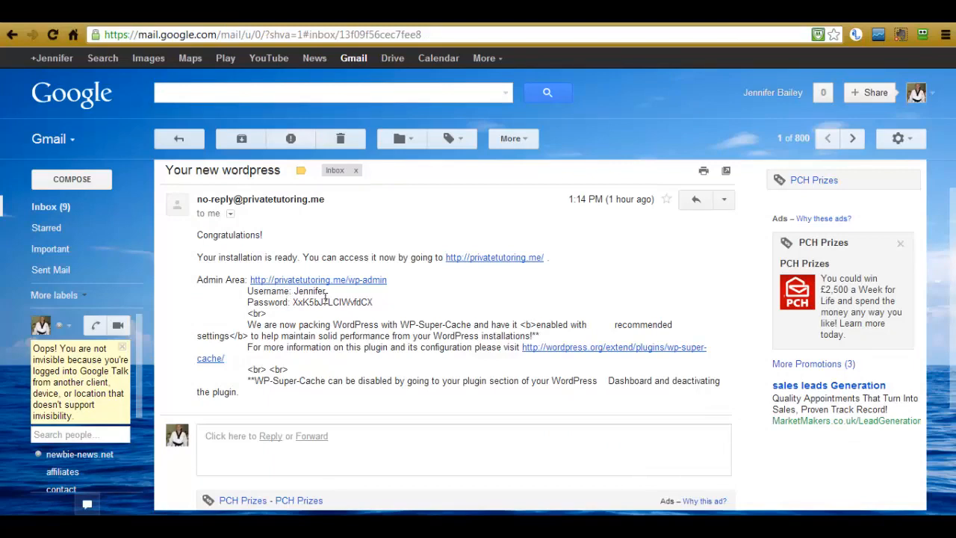
{"action": "mouse_move", "coordinate": [328, 317]}
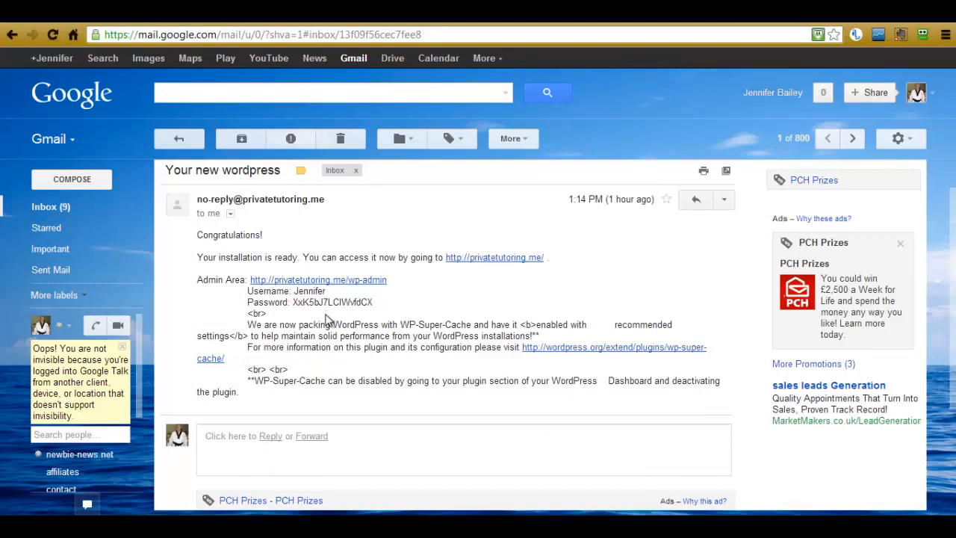
{"action": "mouse_move", "coordinate": [302, 313]}
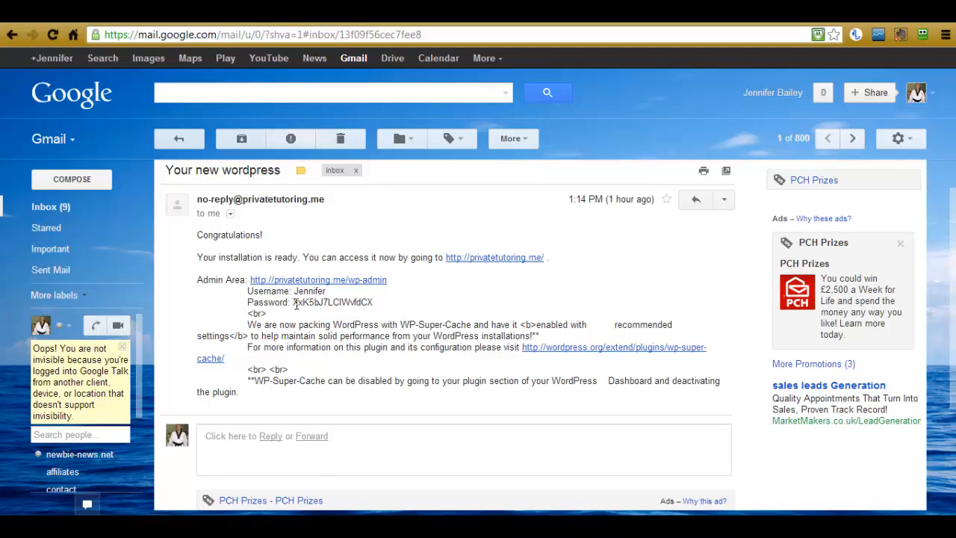
{"action": "double_click", "coordinate": [332, 302]}
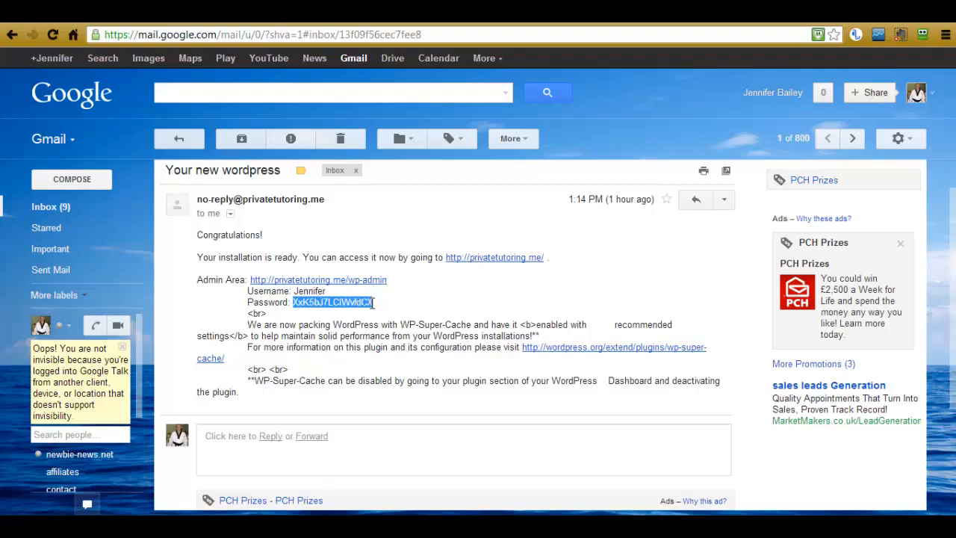
{"action": "key", "text": "ctrl+c"}
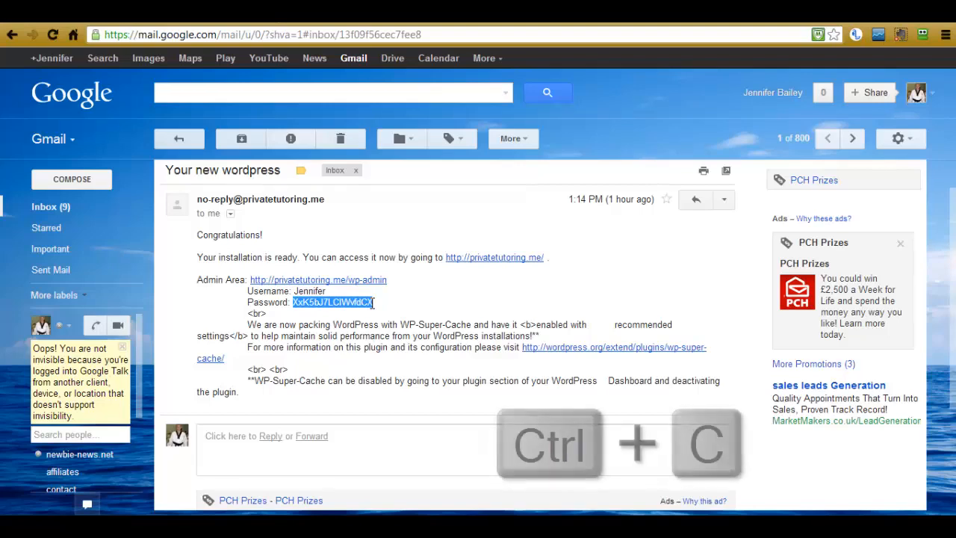
{"action": "key", "text": "ctrl+c"}
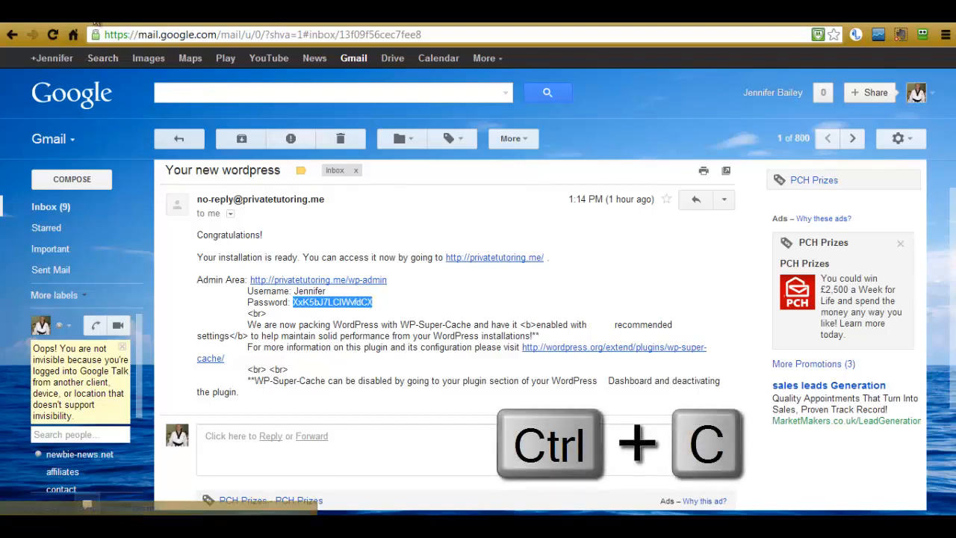
{"action": "left_click", "coordinate": [316, 279]}
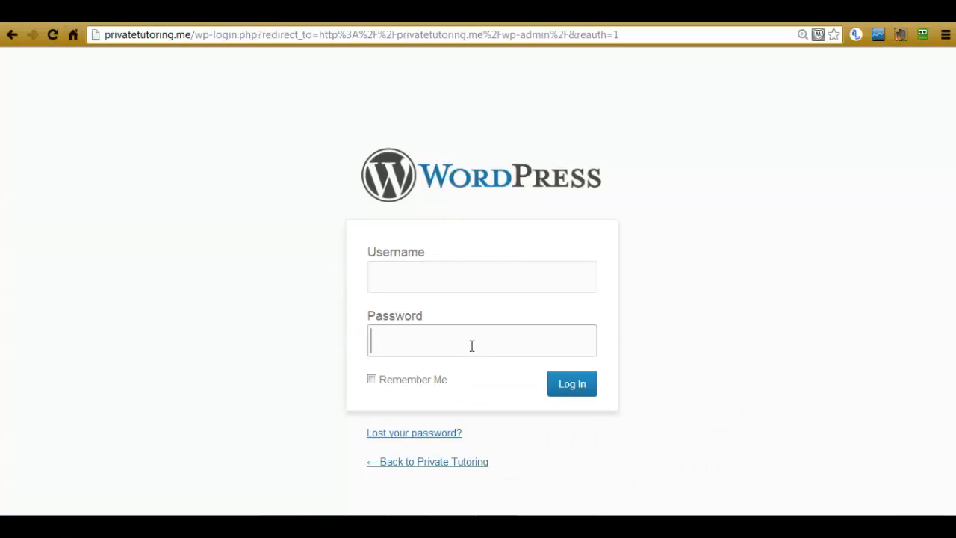
Paste the password, set username Jennifer from the suggestions, and enable Remember Me
{"action": "key", "text": "ctrl+v"}
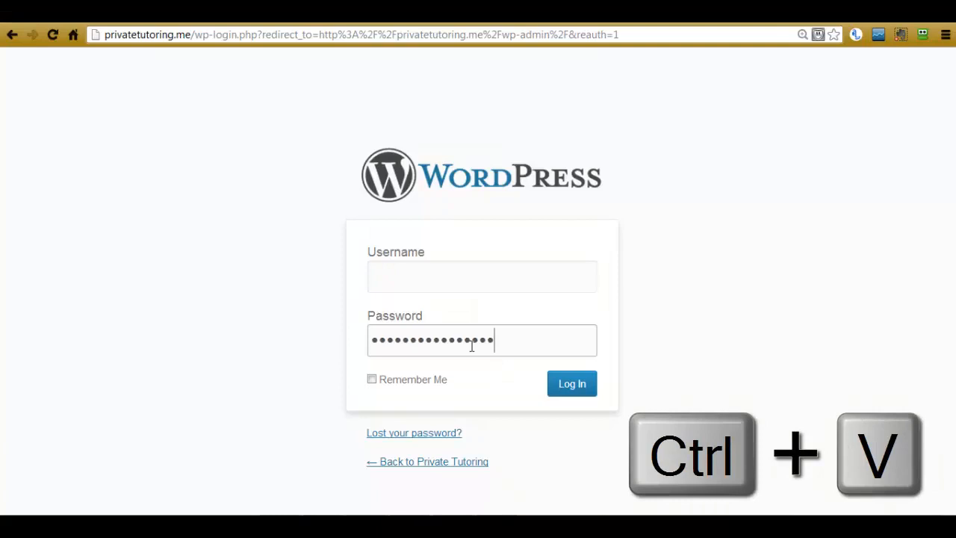
{"action": "type", "text": "Jen"}
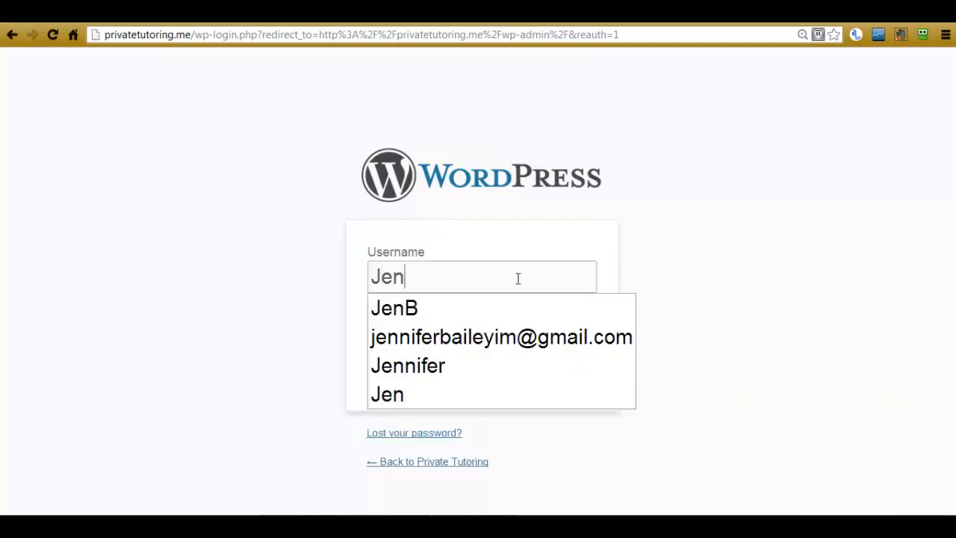
{"action": "left_click", "coordinate": [408, 364]}
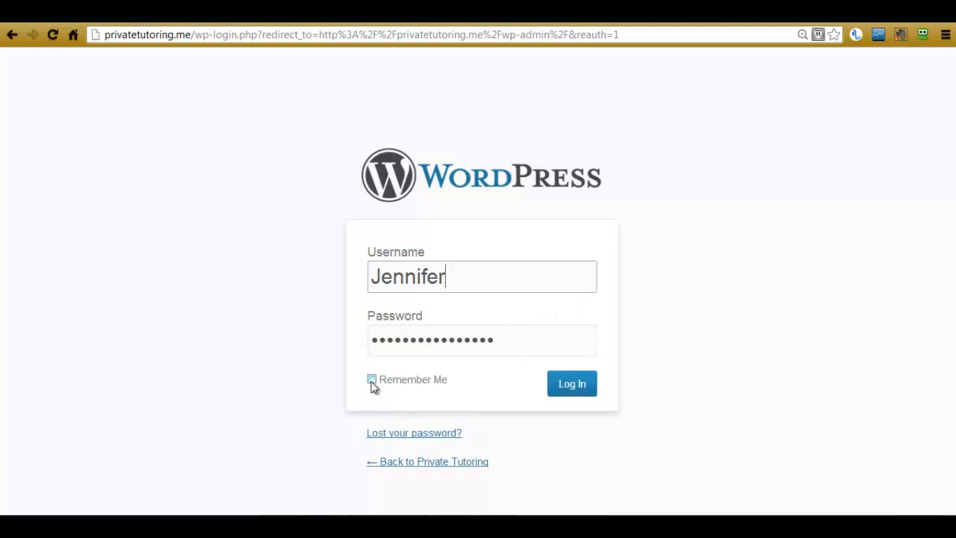
{"action": "left_click", "coordinate": [371, 379]}
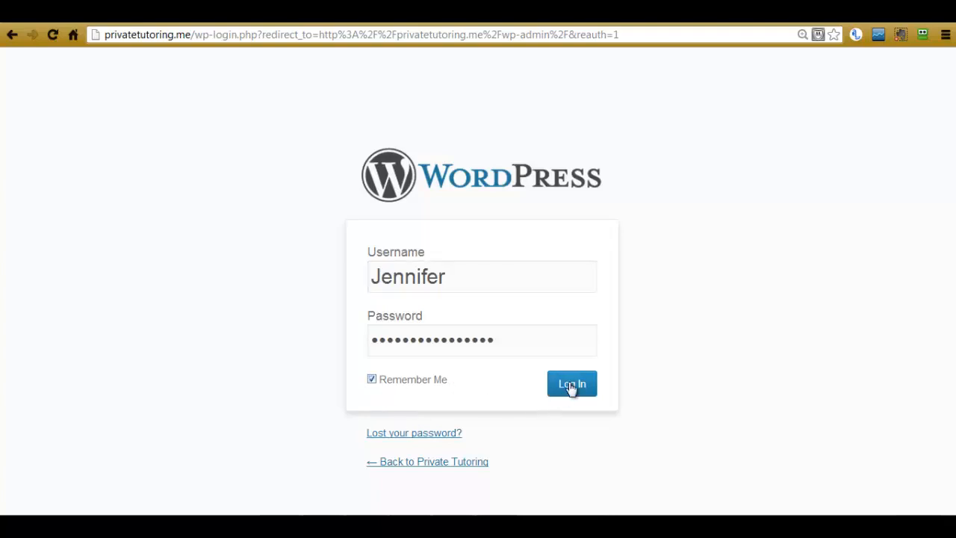
Log in and have RoboForm save the login, replacing the existing privatetutoring passcard
{"action": "left_click", "coordinate": [571, 382]}
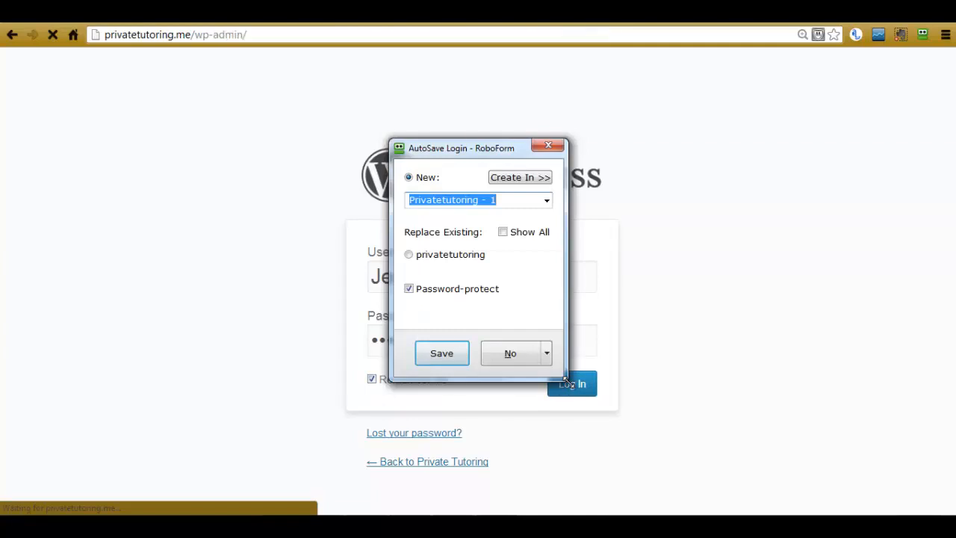
{"action": "left_click", "coordinate": [571, 383]}
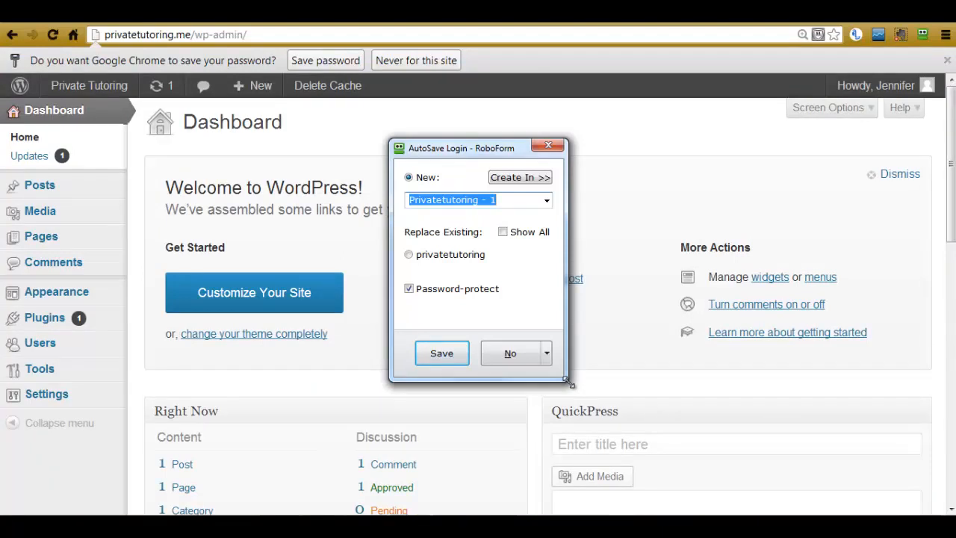
{"action": "mouse_move", "coordinate": [426, 272]}
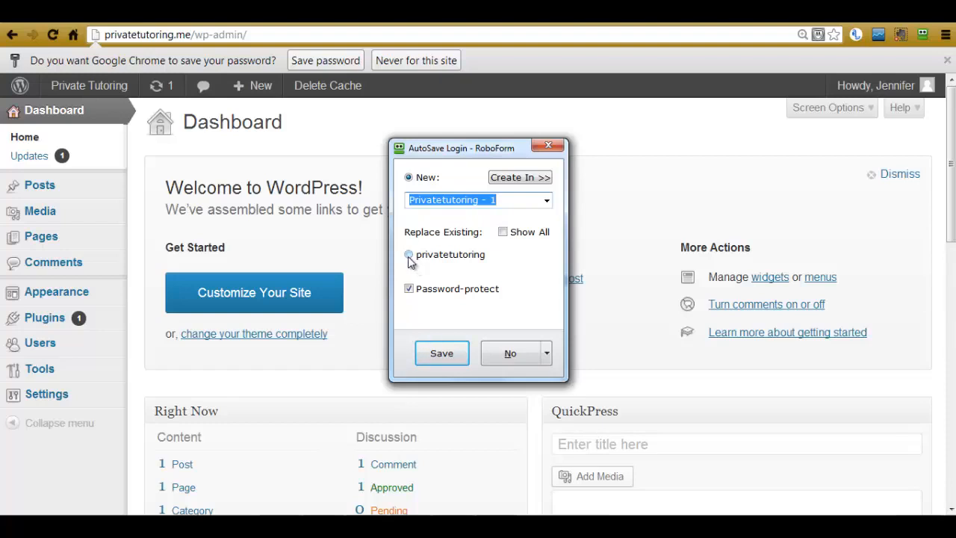
{"action": "left_click", "coordinate": [409, 254]}
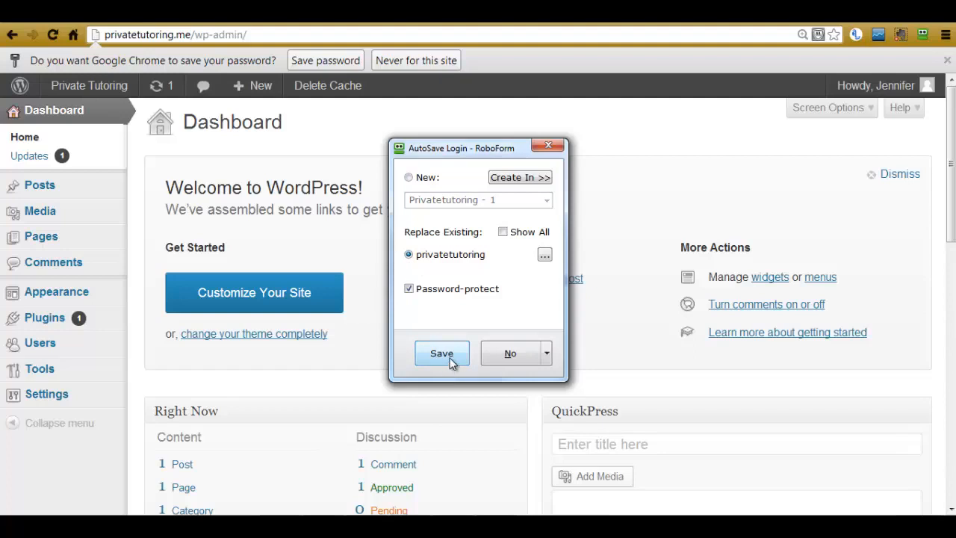
{"action": "mouse_move", "coordinate": [523, 317]}
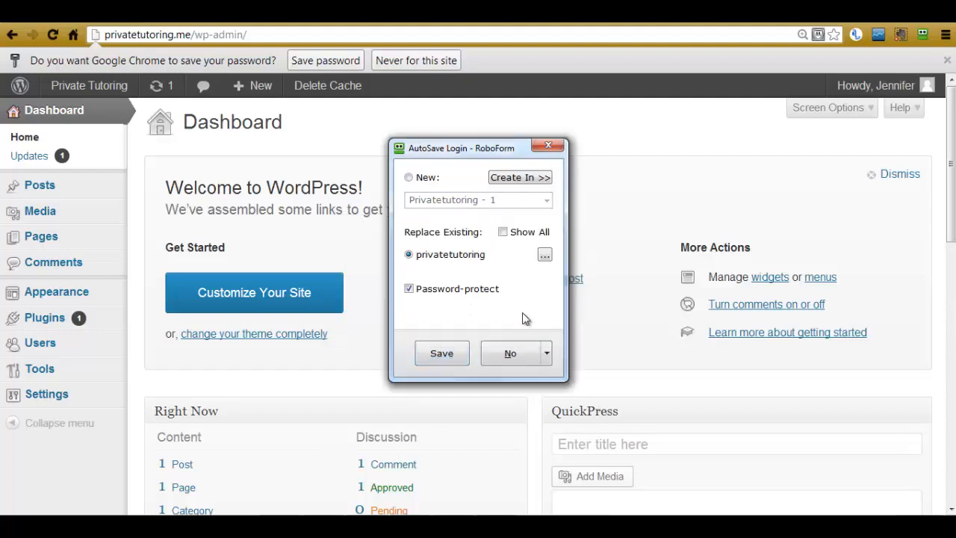
{"action": "left_click", "coordinate": [441, 353]}
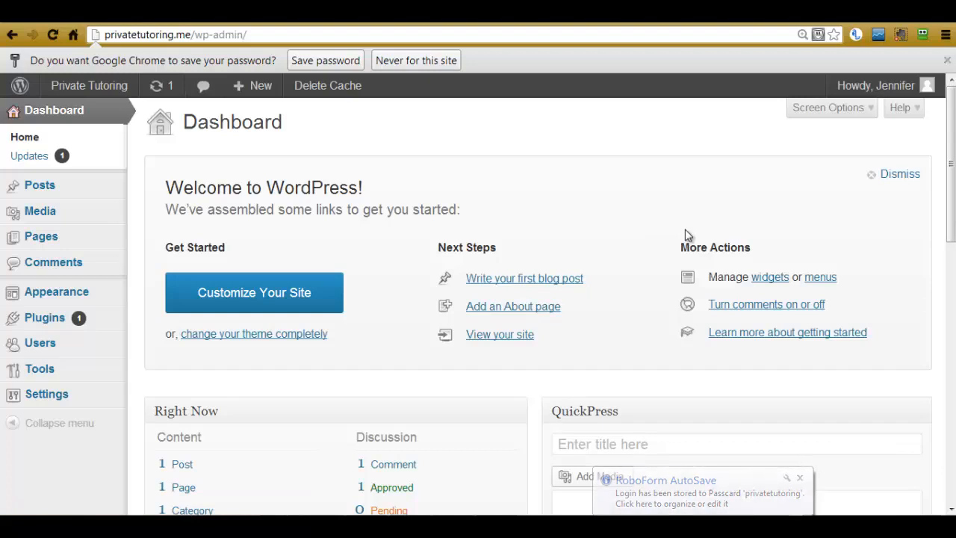
{"action": "left_click", "coordinate": [800, 478]}
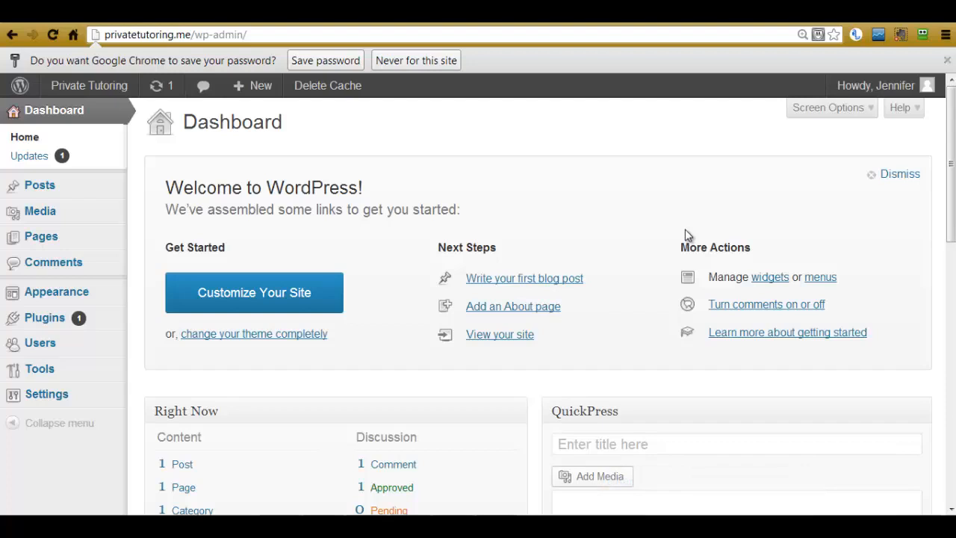
{"action": "mouse_move", "coordinate": [785, 173]}
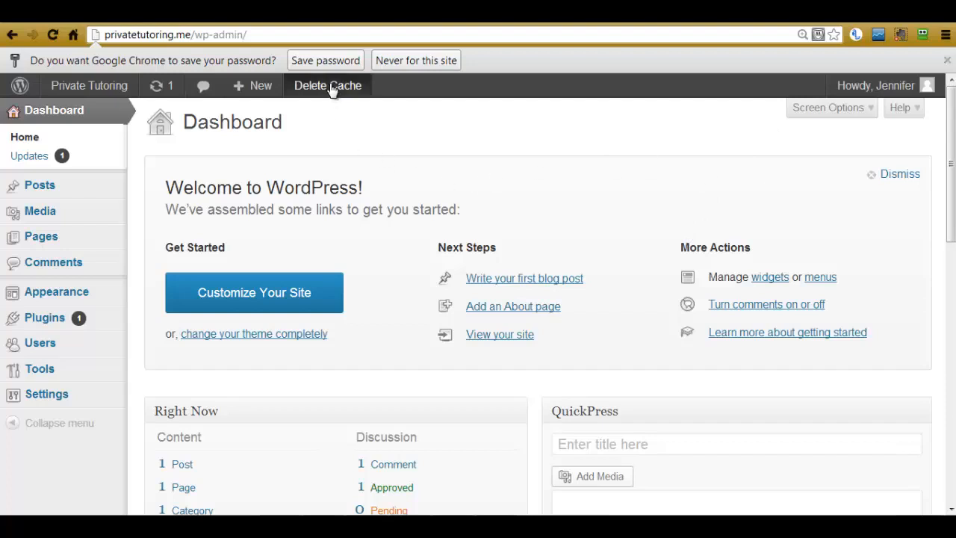
{"action": "mouse_move", "coordinate": [591, 163]}
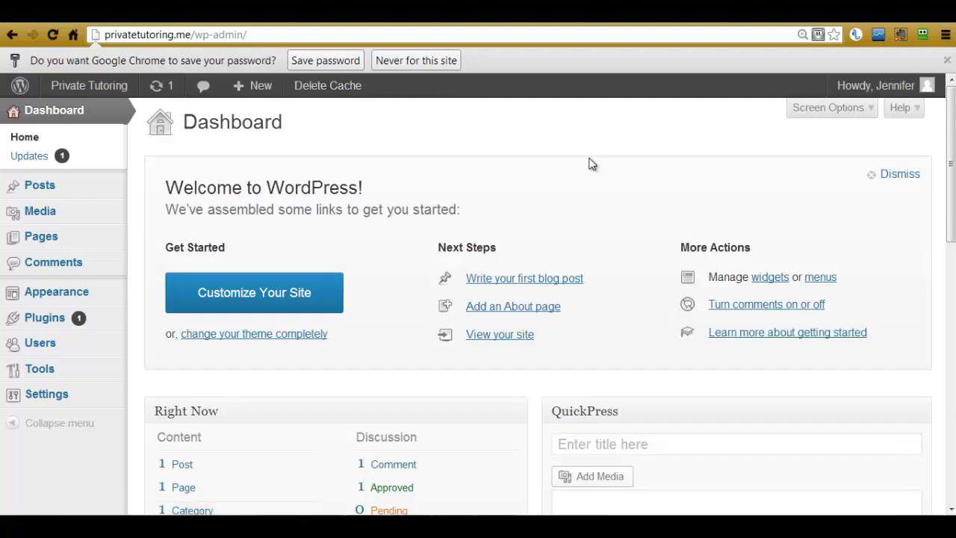